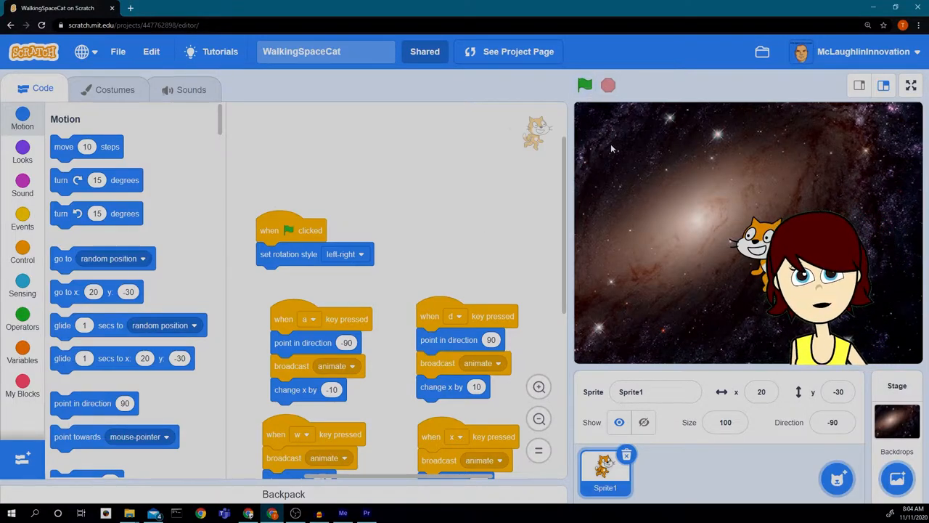
# Run the WalkingSpaceCat project with the green flag and review the Sprite1 movement scripts.
pyautogui.click(584, 84)
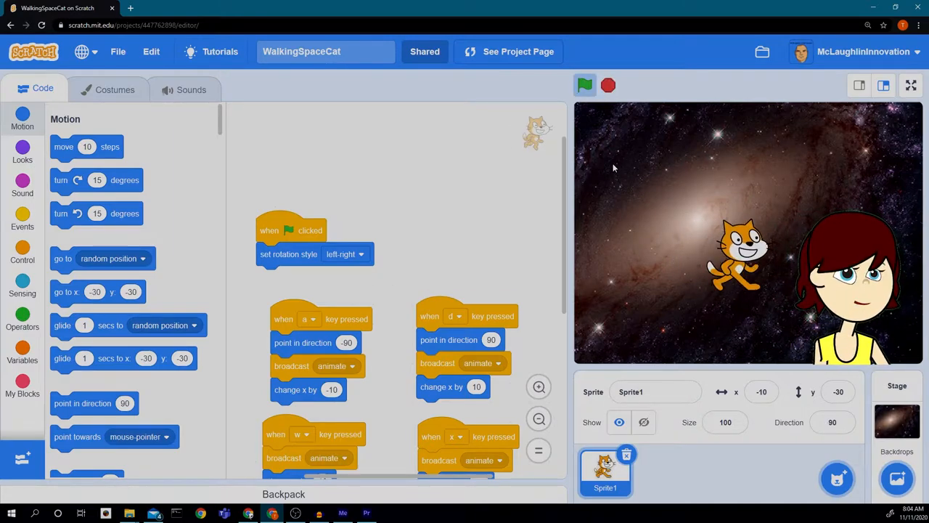
pyautogui.click(584, 84)
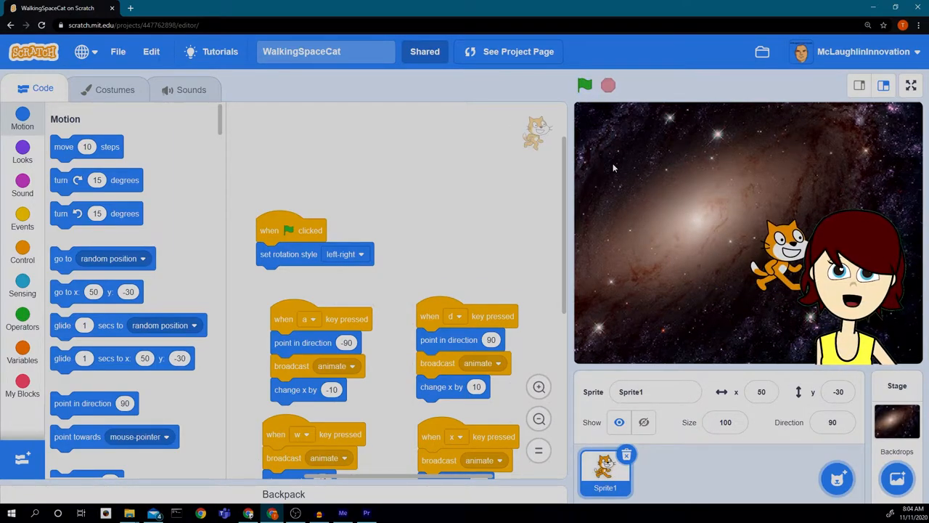
pyautogui.click(584, 84)
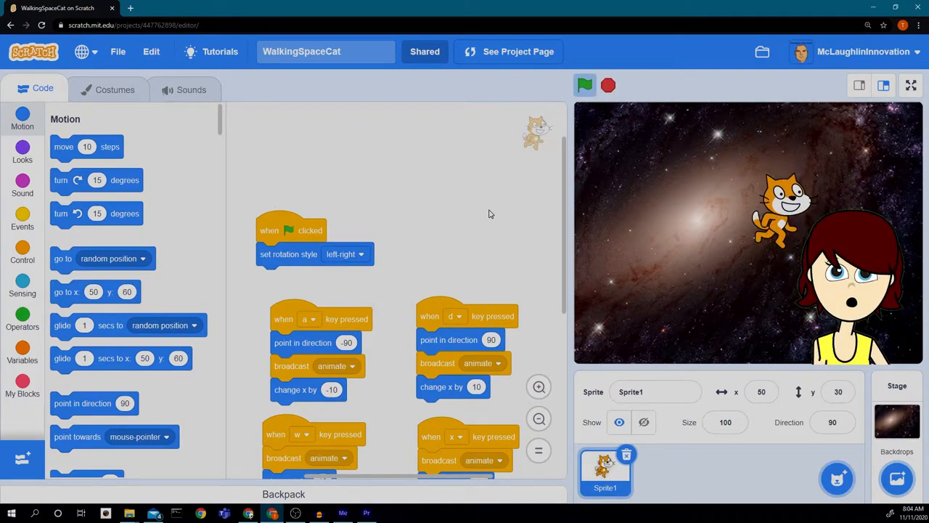
pyautogui.click(585, 84)
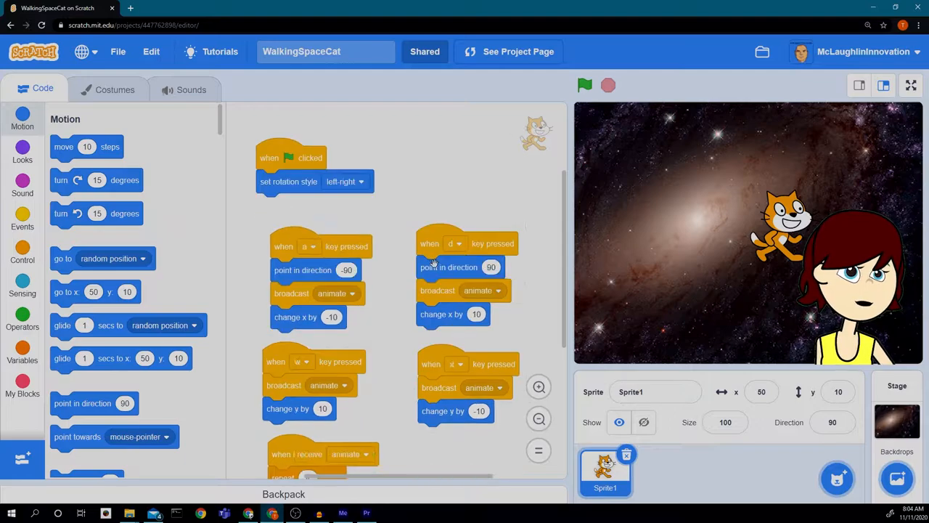
pyautogui.scroll(-3)
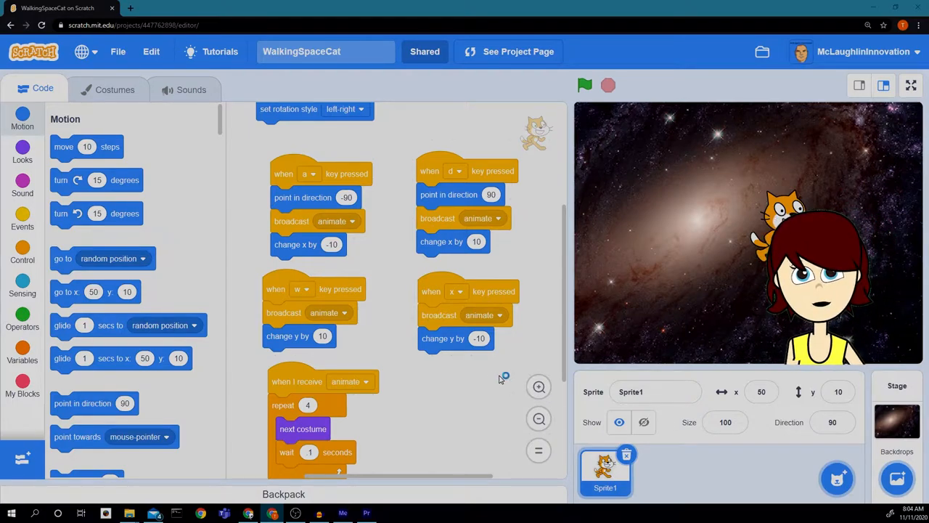
pyautogui.moveTo(493, 383)
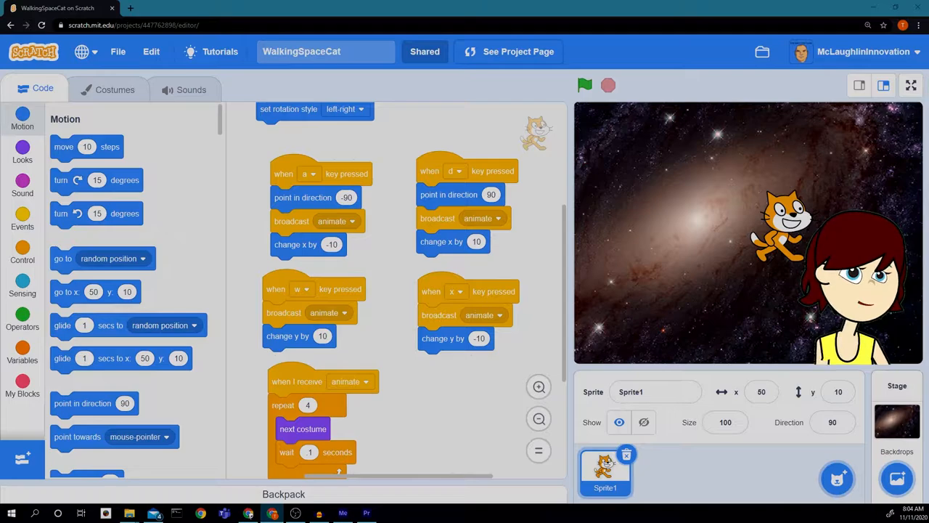
# Add the Ball sprite from the library and drag it to the stage's top-left corner.
pyautogui.click(836, 479)
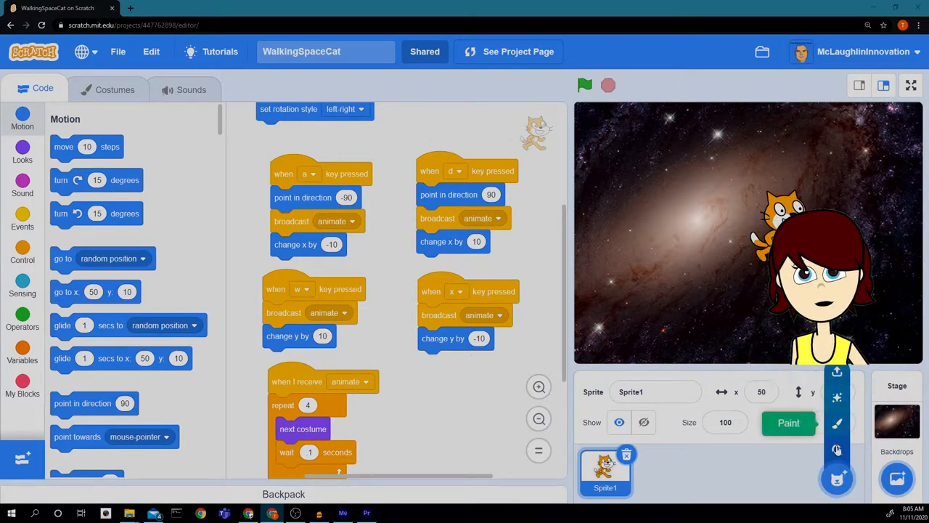
pyautogui.moveTo(836, 449)
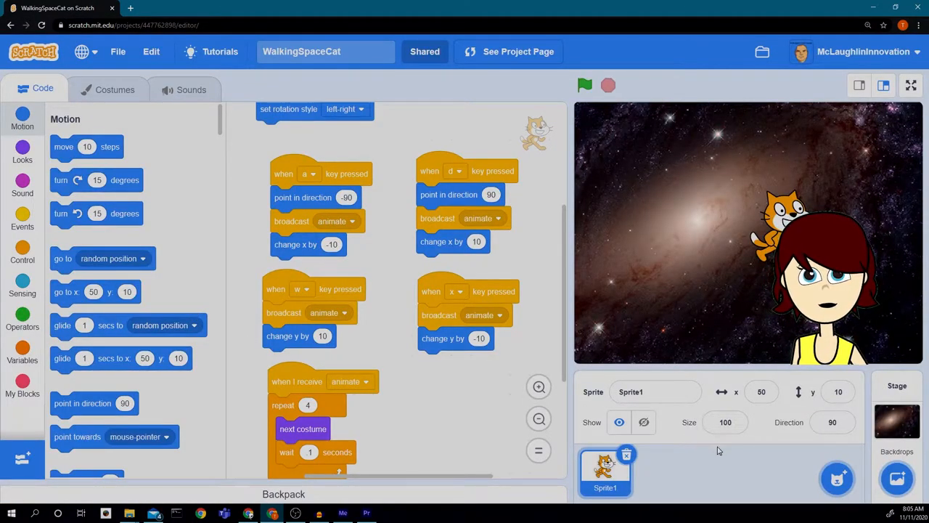
pyautogui.click(662, 472)
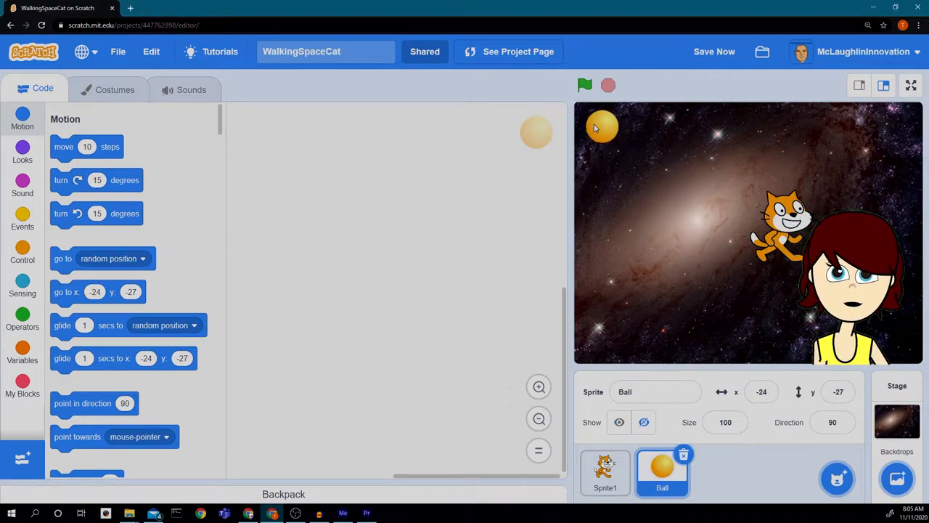
pyautogui.moveTo(603, 127); pyautogui.dragTo(596, 113)
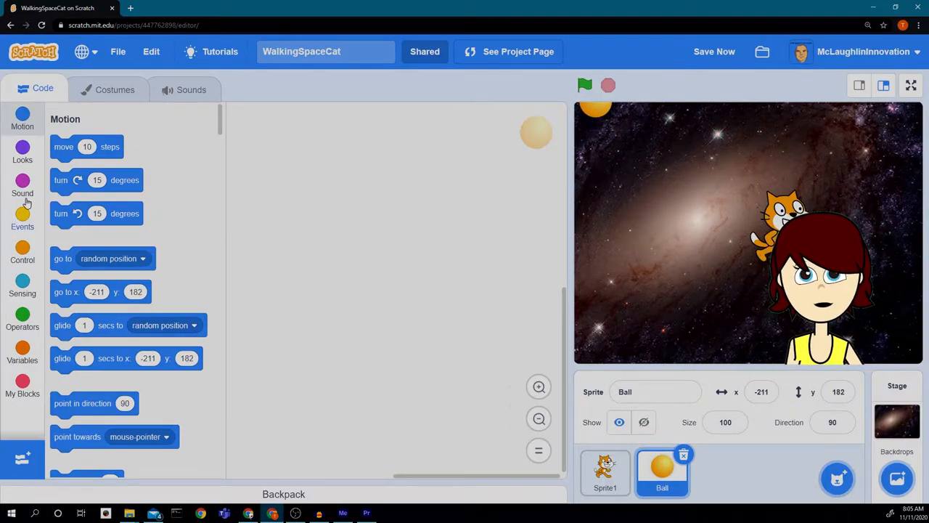
# Give the Ball a green-flag script that begins by hiding the sprite.
pyautogui.click(23, 218)
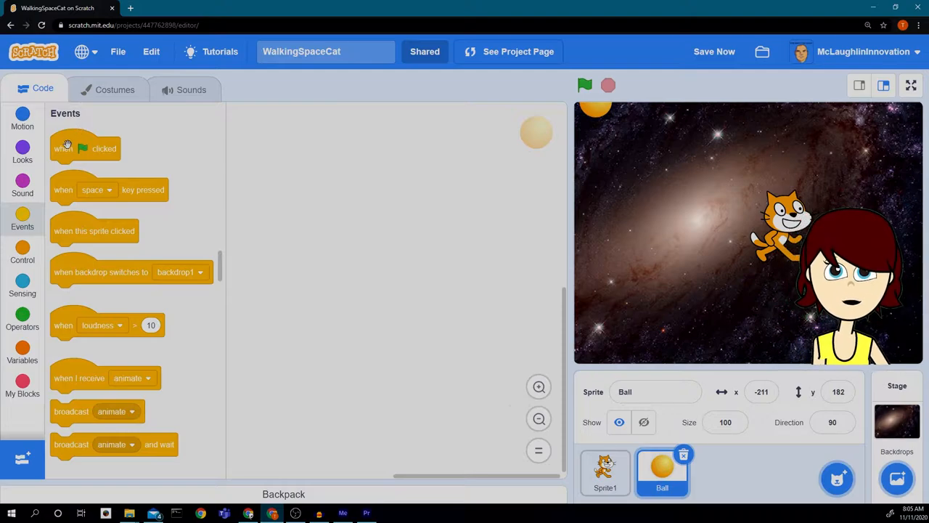
pyautogui.moveTo(84, 148); pyautogui.dragTo(274, 144)
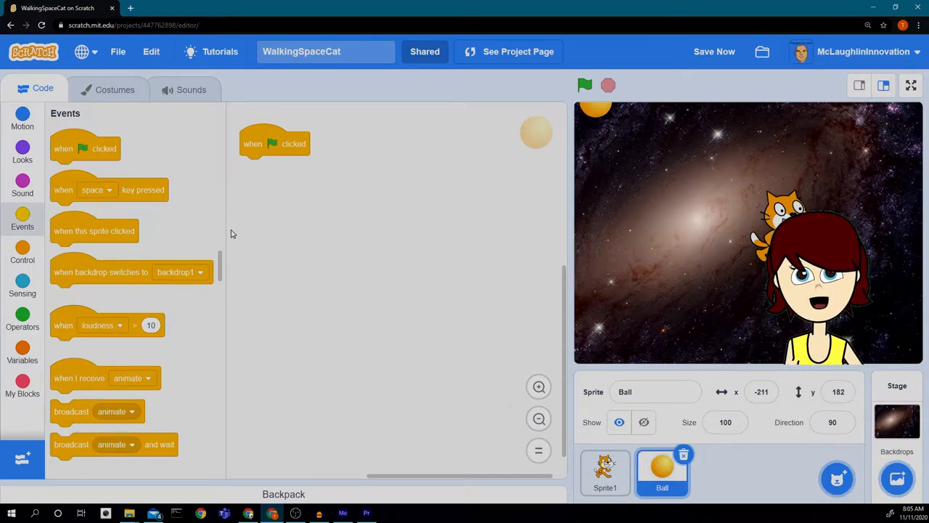
pyautogui.click(23, 150)
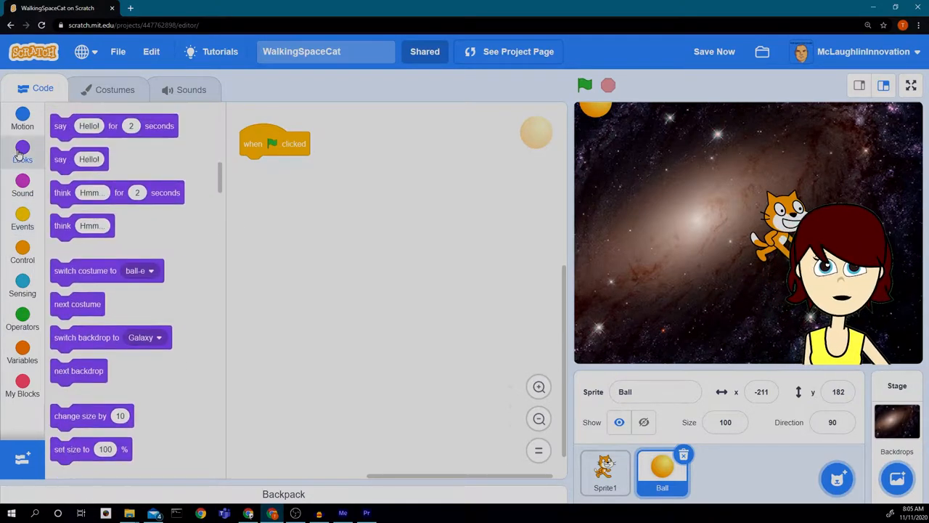
pyautogui.click(21, 149)
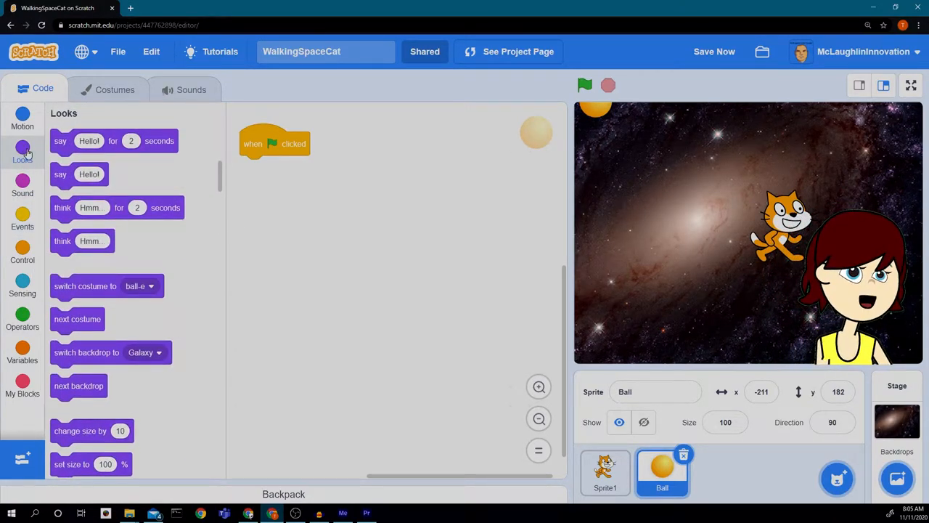
pyautogui.scroll(-3)
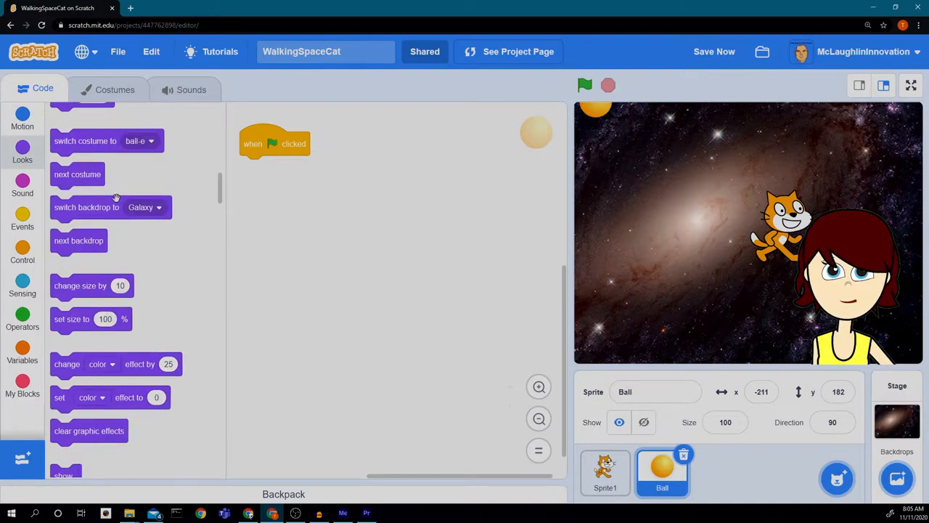
pyautogui.scroll(-3)
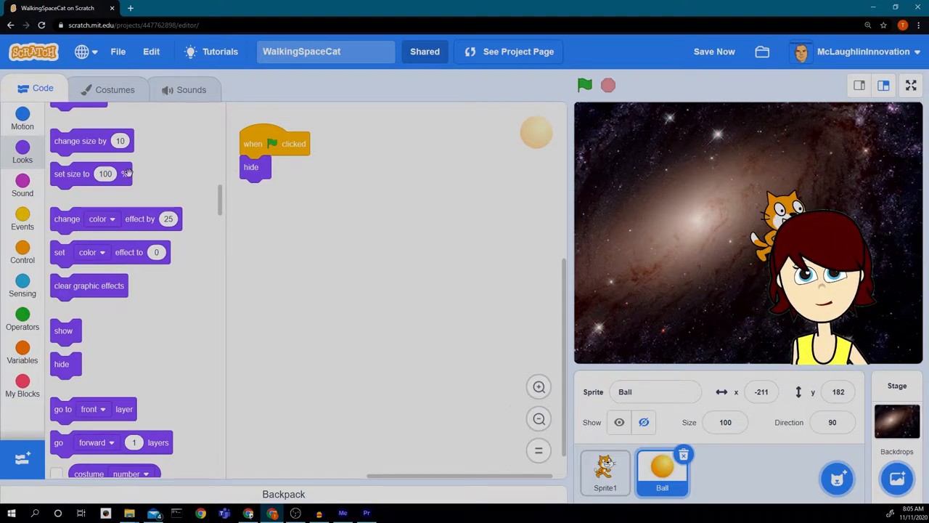
pyautogui.click(23, 124)
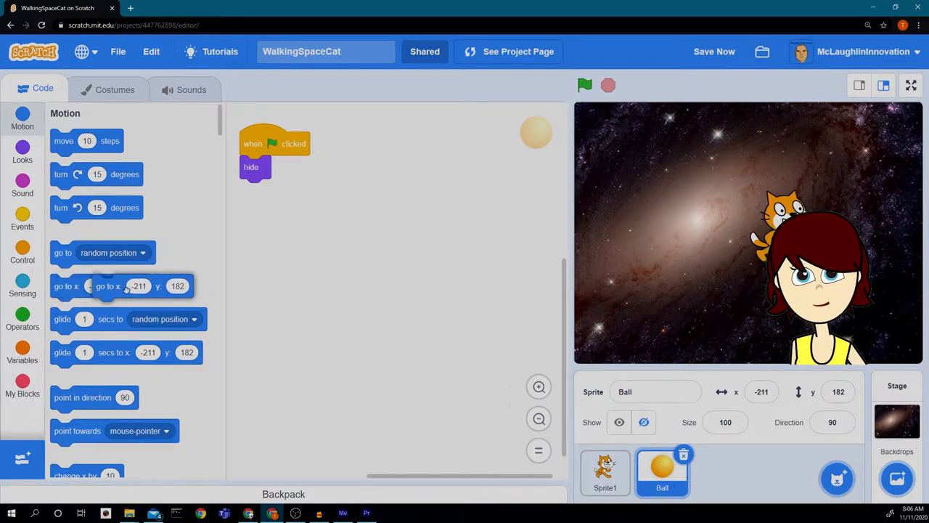
# Attach a go-to block under hide and set its x to -154 (y 188).
pyautogui.moveTo(109, 285); pyautogui.dragTo(256, 190)
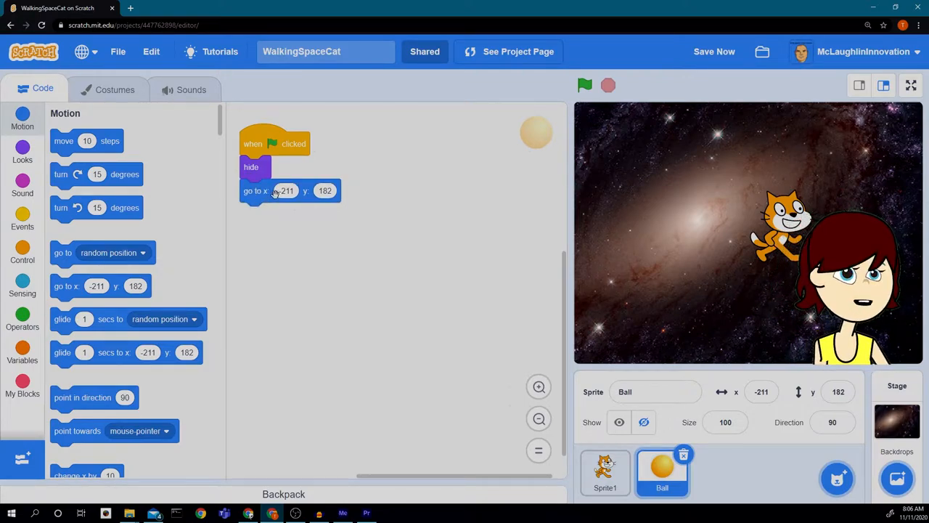
pyautogui.click(284, 190)
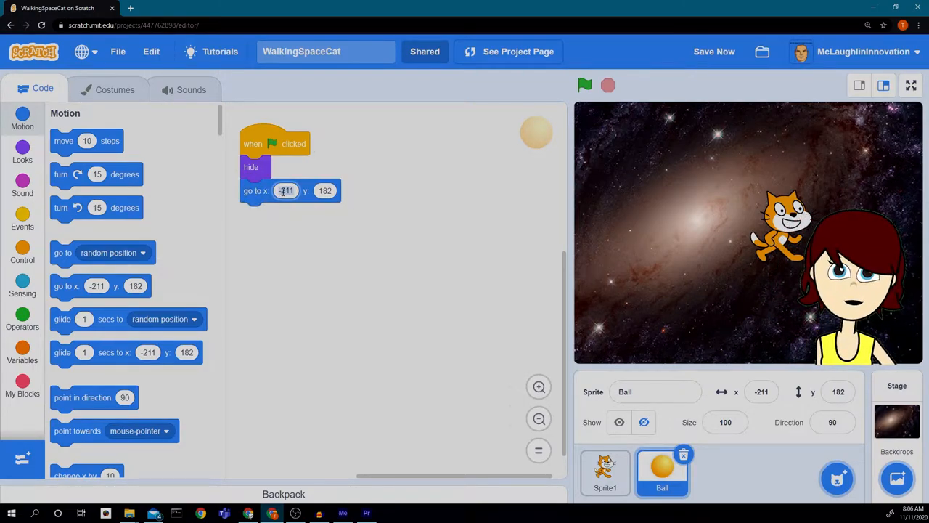
pyautogui.write('-154')
pyautogui.click(326, 191)
pyautogui.write('188')
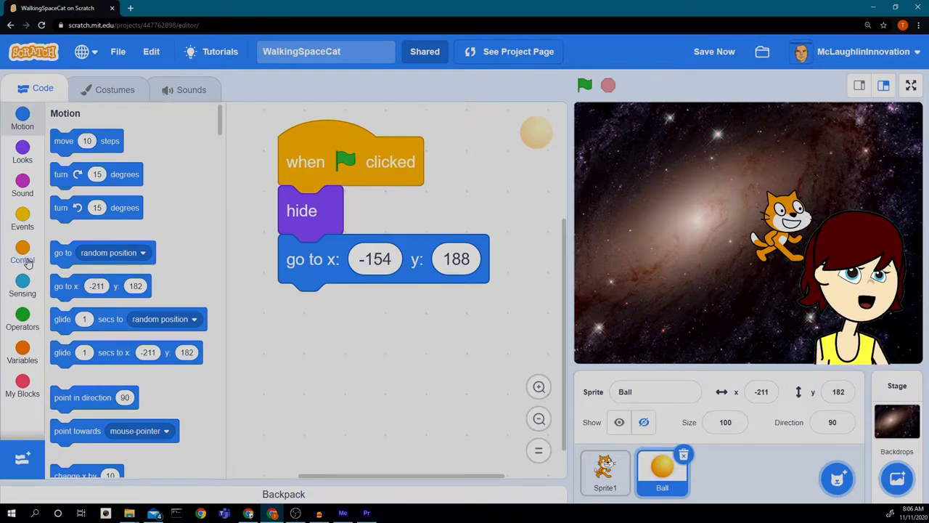
# Place a create-clone-of-myself block inside the Ball's forever loop.
pyautogui.click(21, 248)
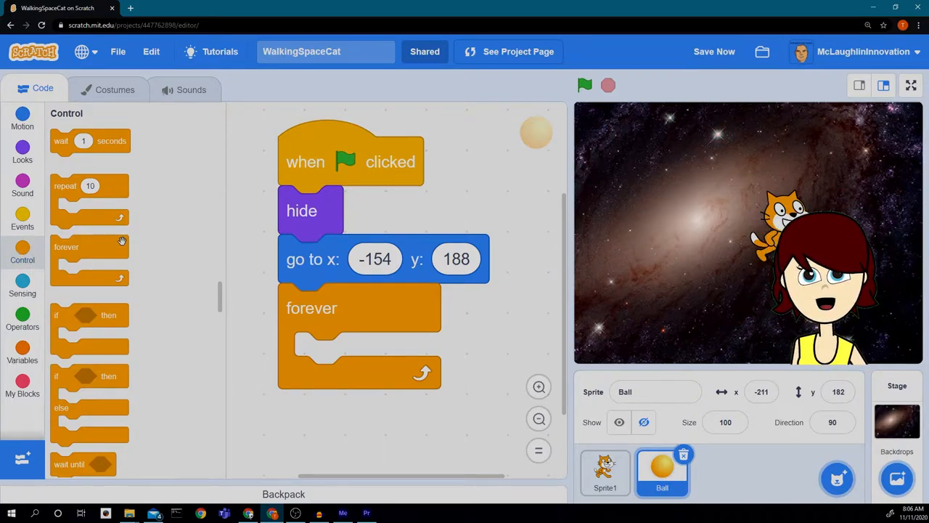
pyautogui.scroll(-3)
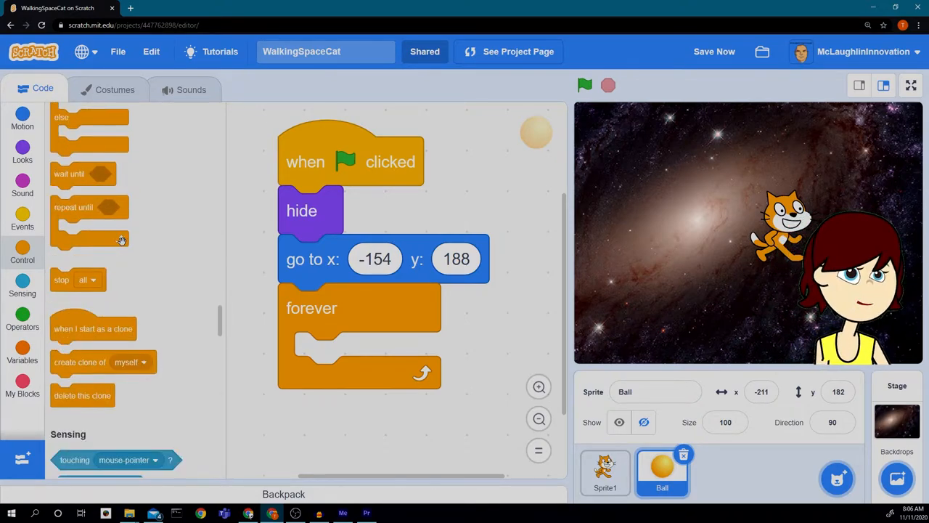
pyautogui.scroll(-3)
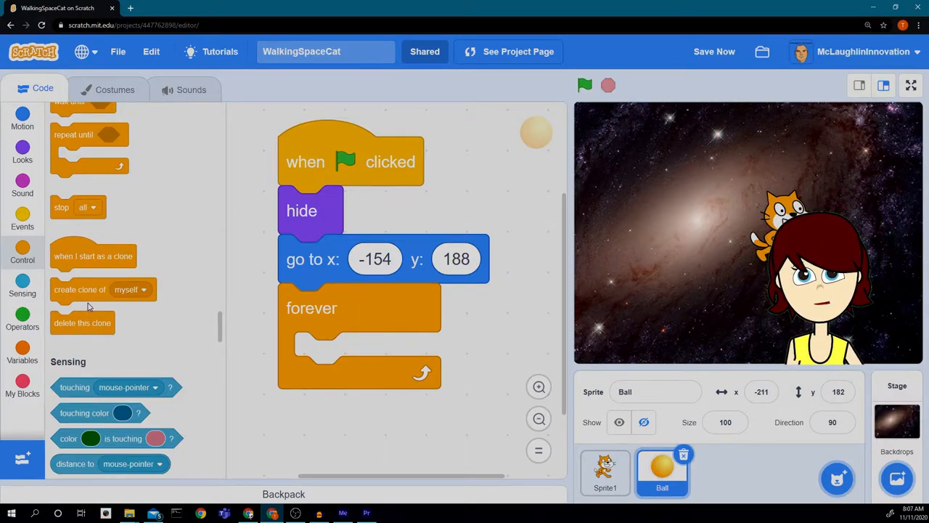
pyautogui.moveTo(79, 289); pyautogui.dragTo(233, 344)
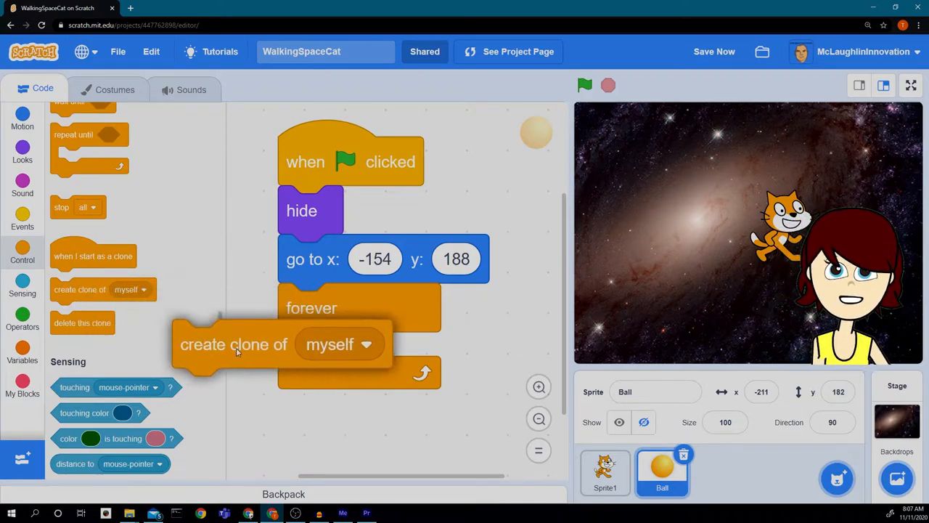
pyautogui.moveTo(233, 344); pyautogui.dragTo(356, 357)
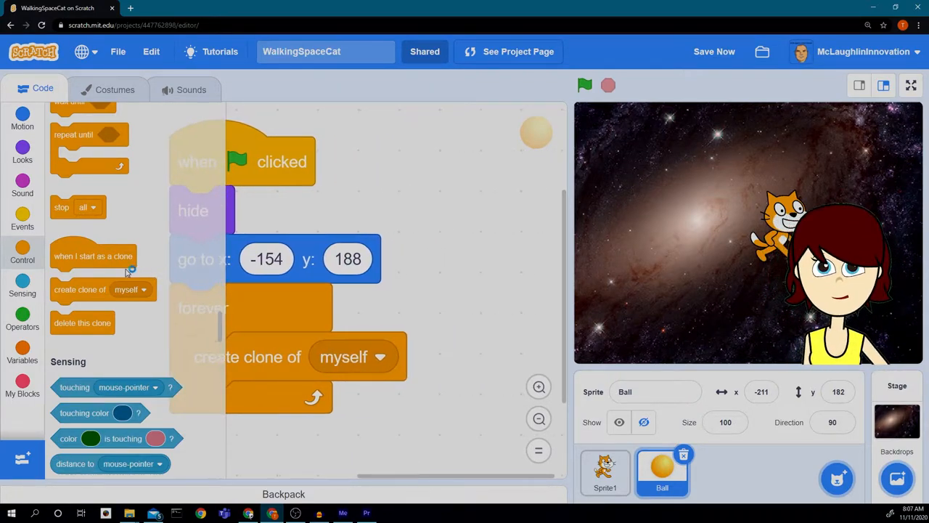
# Start a when-I-start-as-a-clone script with a go-to block set to y 188.
pyautogui.moveTo(93, 256); pyautogui.dragTo(471, 221)
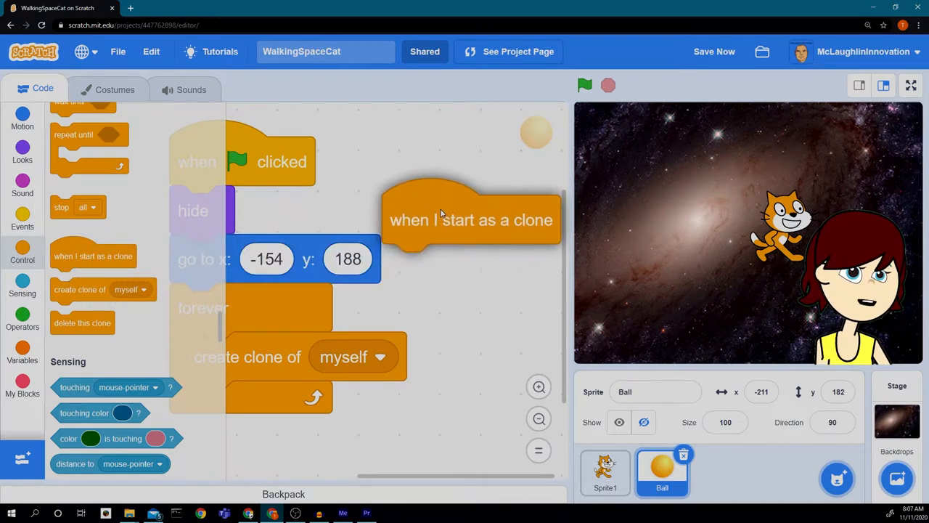
pyautogui.moveTo(470, 219); pyautogui.dragTo(482, 186)
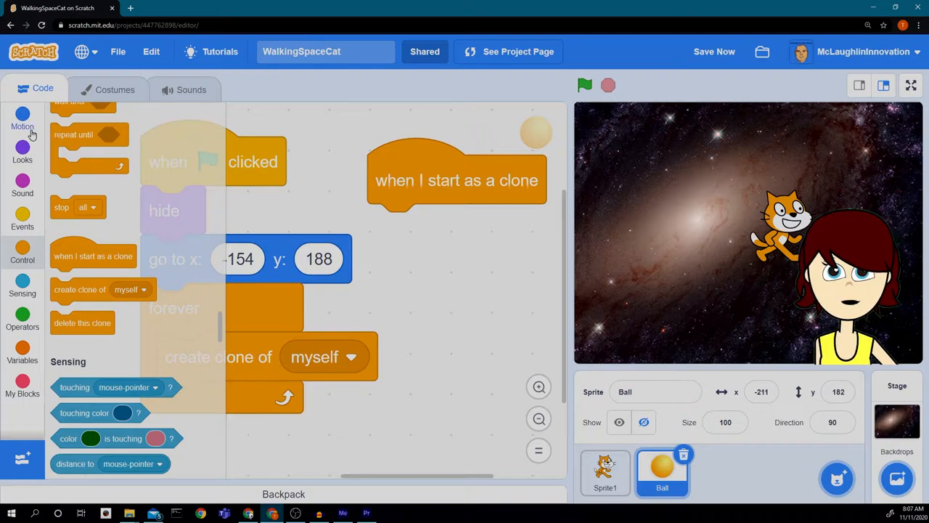
pyautogui.click(24, 128)
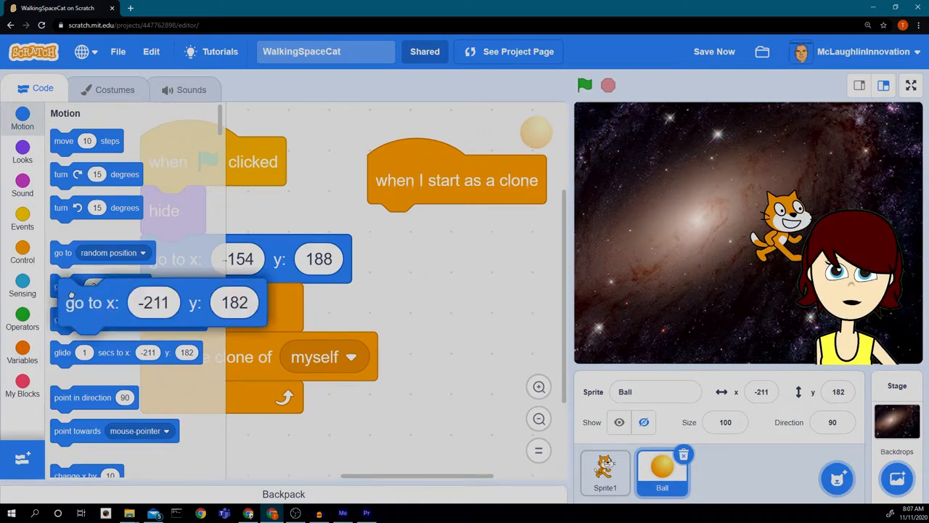
pyautogui.moveTo(93, 303); pyautogui.dragTo(404, 228)
pyautogui.write('188')
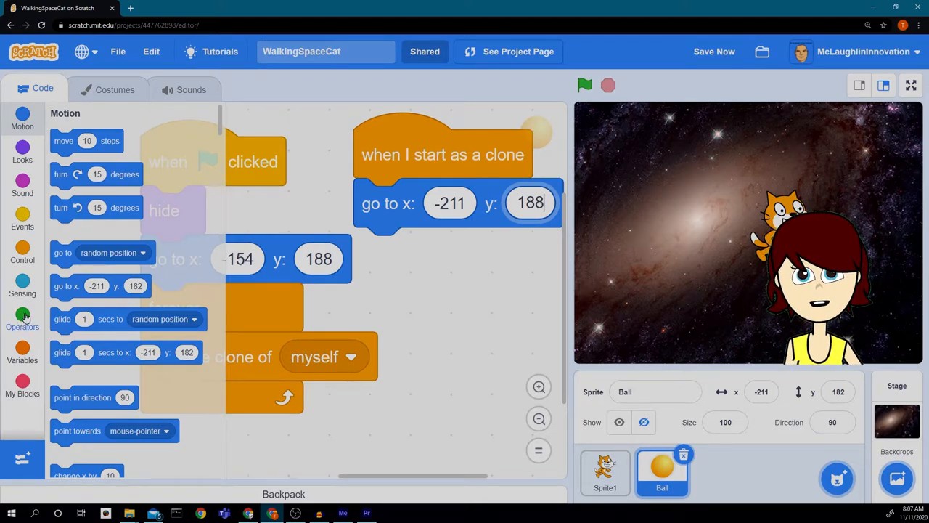
# Make the clone's x a pick-random value ranging from -249 to 249.
pyautogui.click(21, 317)
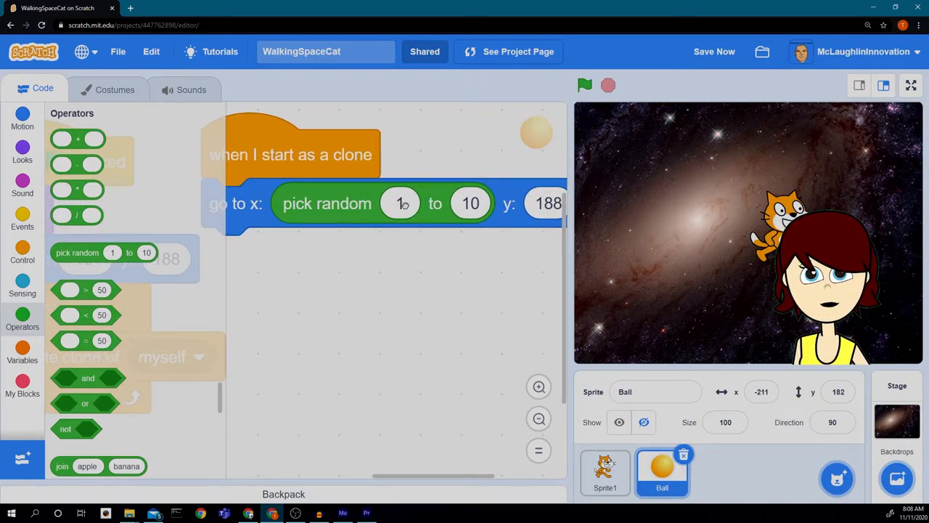
pyautogui.click(400, 203)
pyautogui.write('-249')
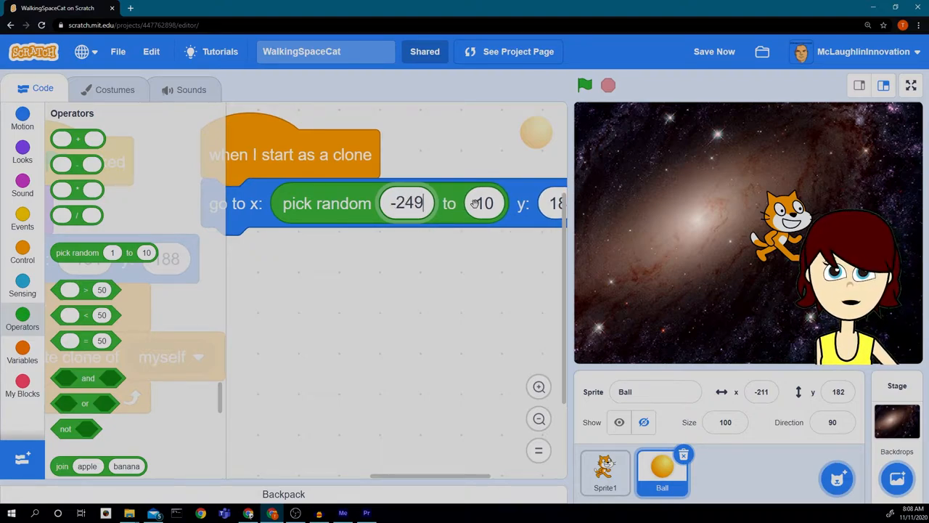
pyautogui.write('2')
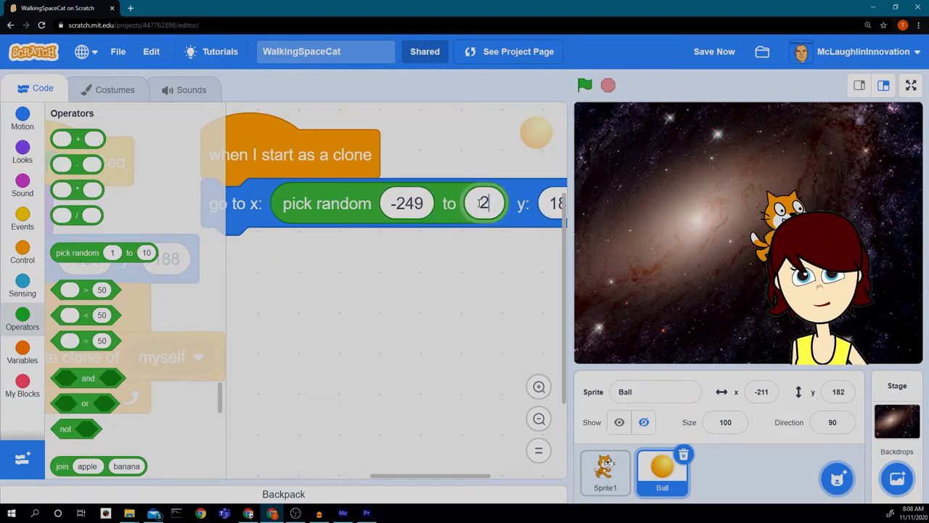
pyautogui.write('49')
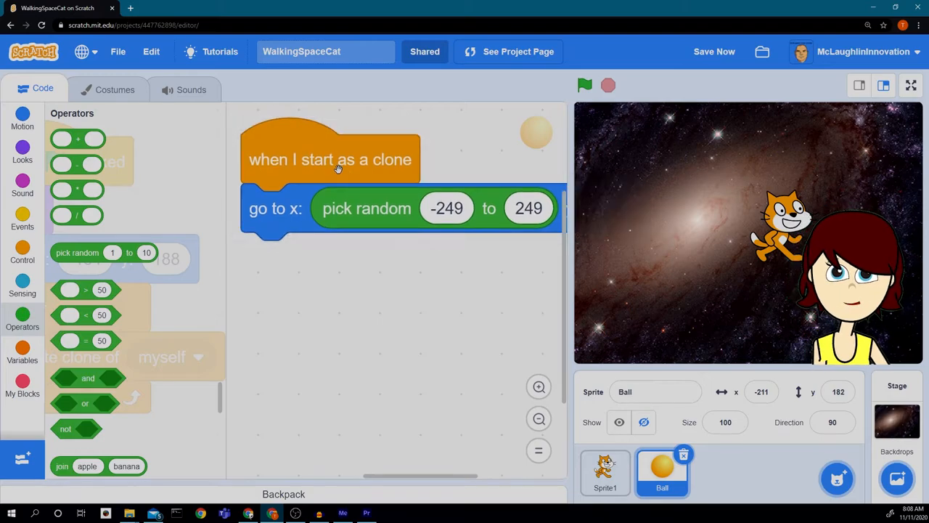
# End the clone script with a show block and start painting a new sprite.
pyautogui.click(23, 148)
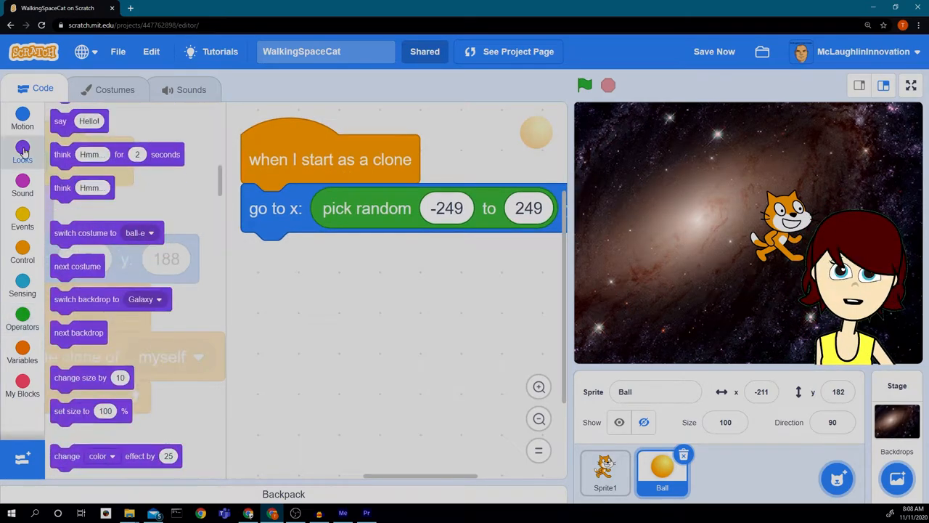
pyautogui.scroll(-3)
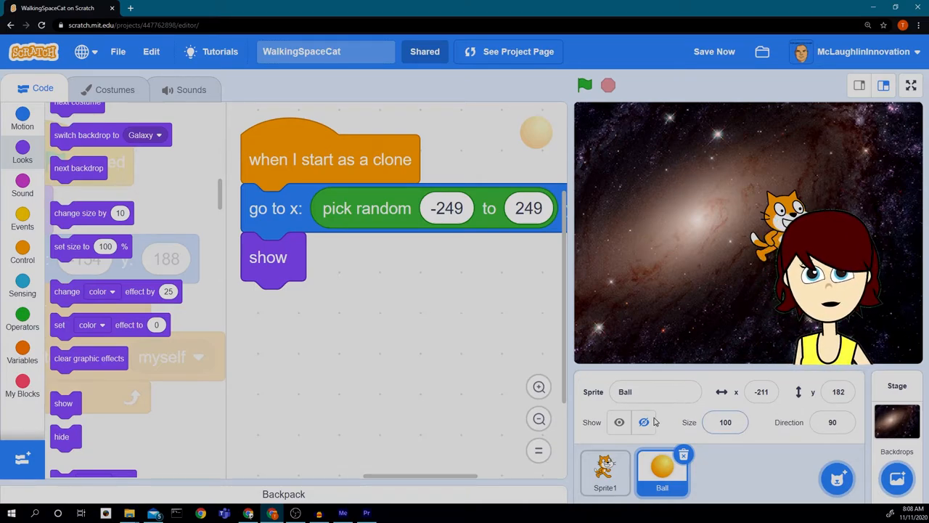
pyautogui.click(839, 479)
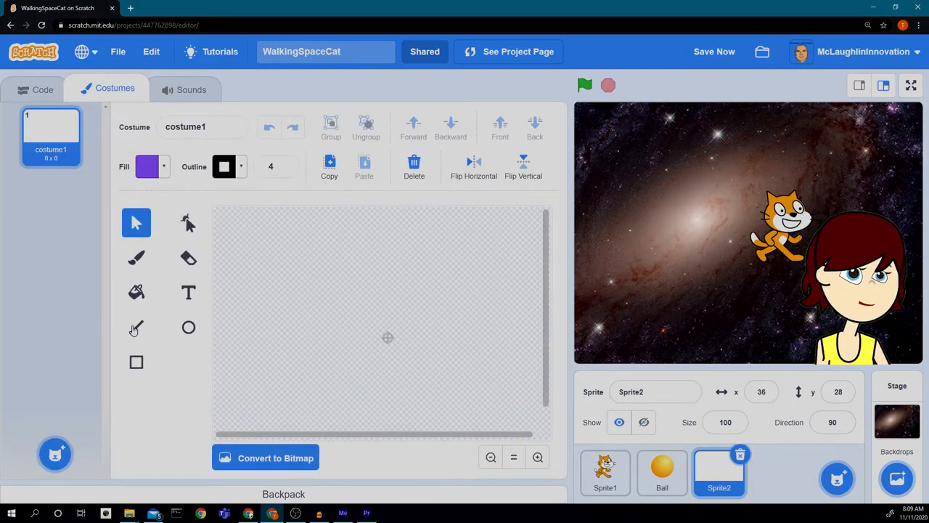
# Draw a long horizontal black line across Sprite2's costume with the Line tool.
pyautogui.click(137, 328)
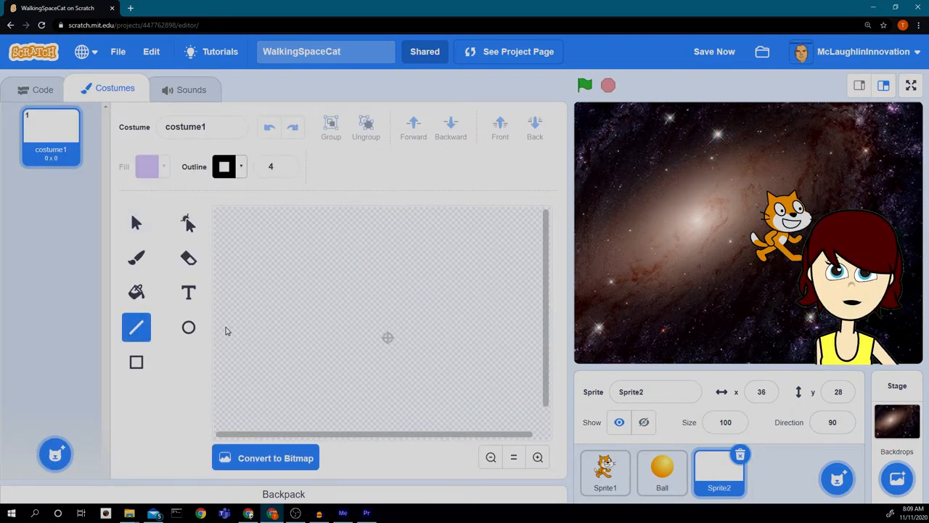
pyautogui.moveTo(215, 334); pyautogui.dragTo(240, 337)
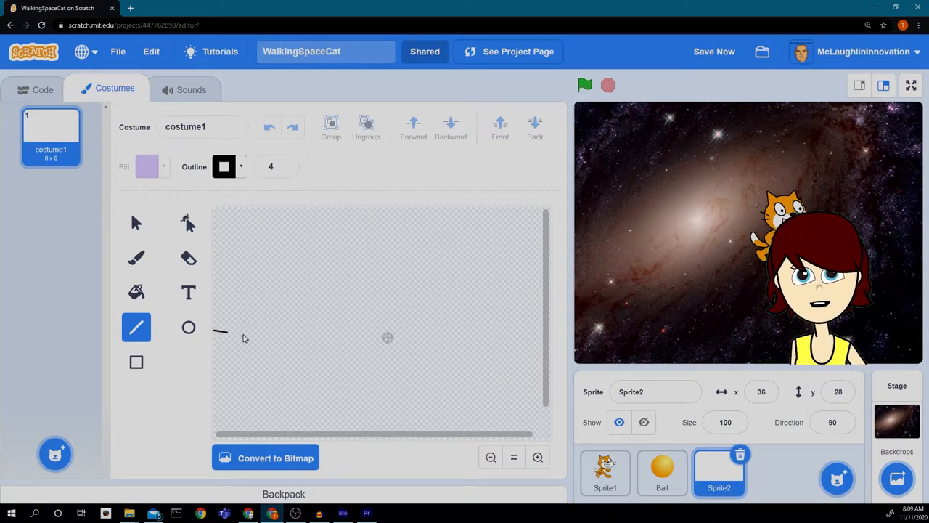
pyautogui.moveTo(225, 333); pyautogui.dragTo(499, 332)
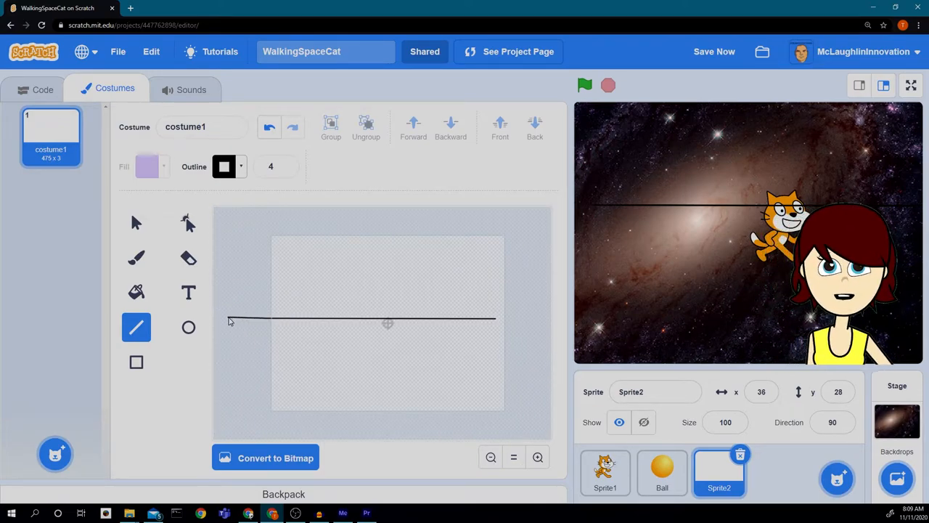
pyautogui.moveTo(229, 319); pyautogui.dragTo(486, 319)
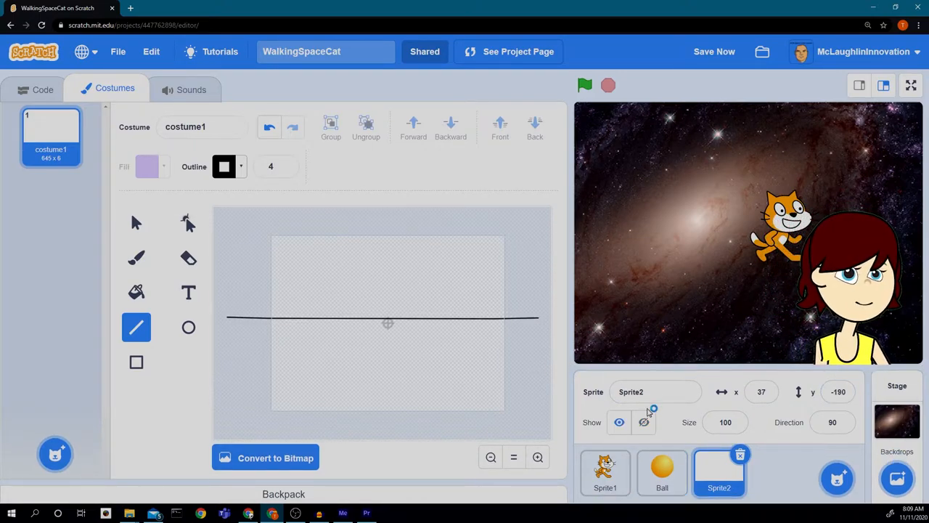
# Rename the line sprite to 'Ground' and the cat sprite to 'Cat'.
pyautogui.click(656, 392)
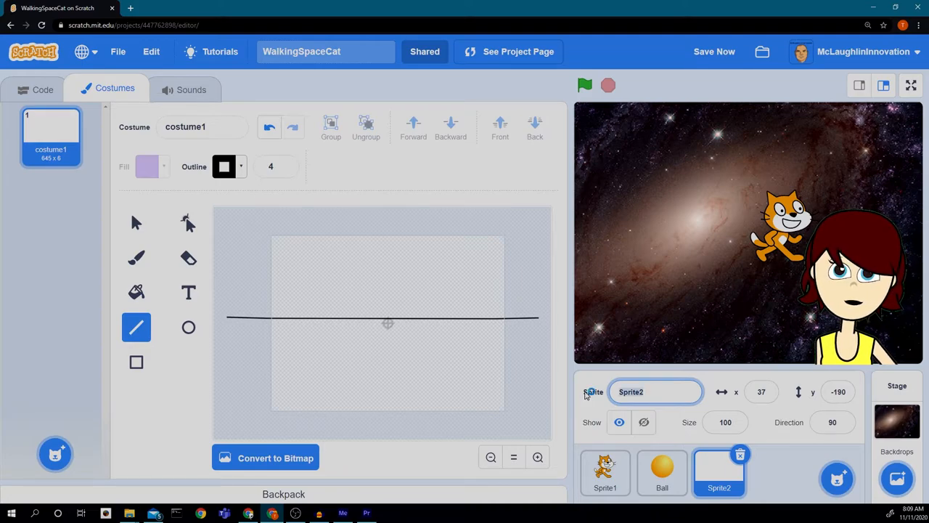
pyautogui.write('Ground')
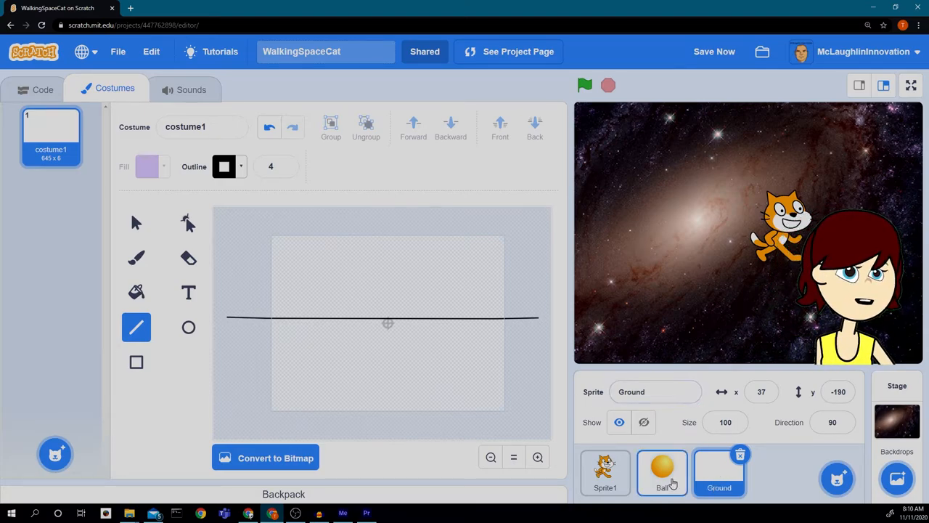
pyautogui.click(605, 472)
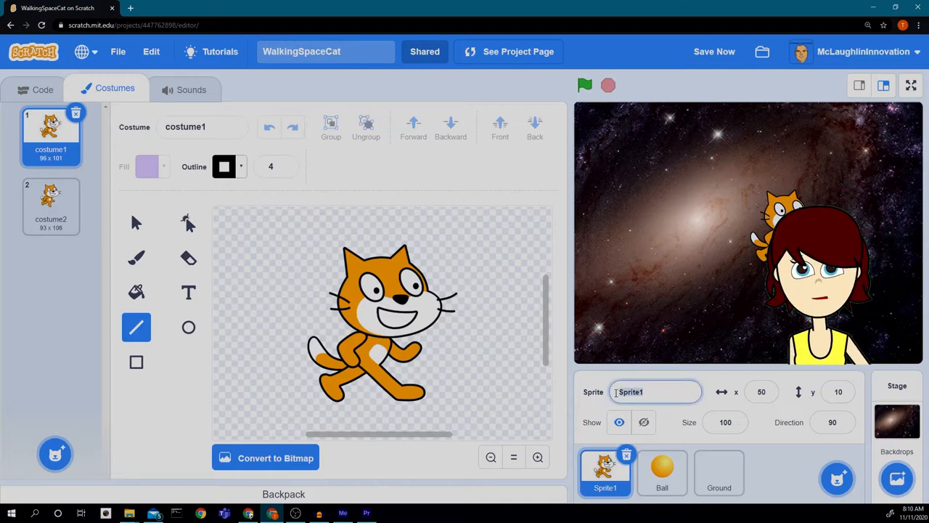
pyautogui.write('da')
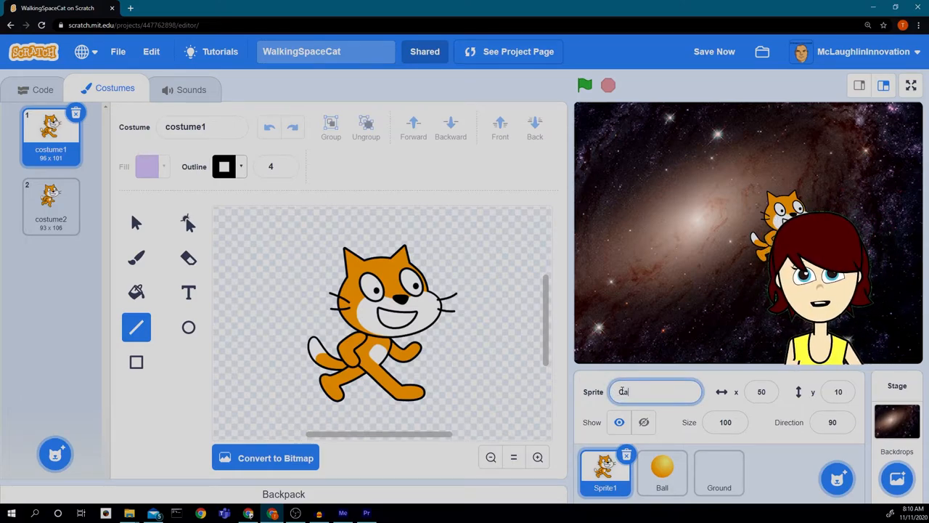
pyautogui.write('Cat')
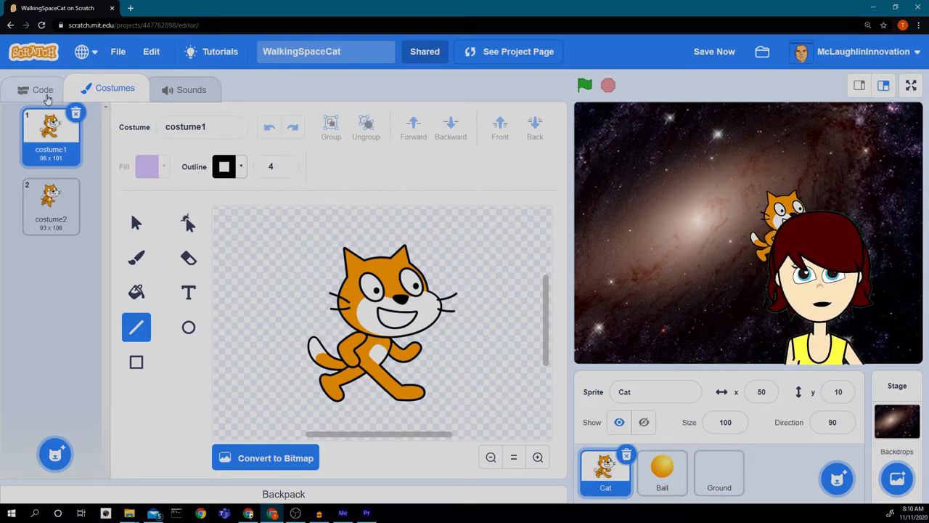
pyautogui.click(38, 88)
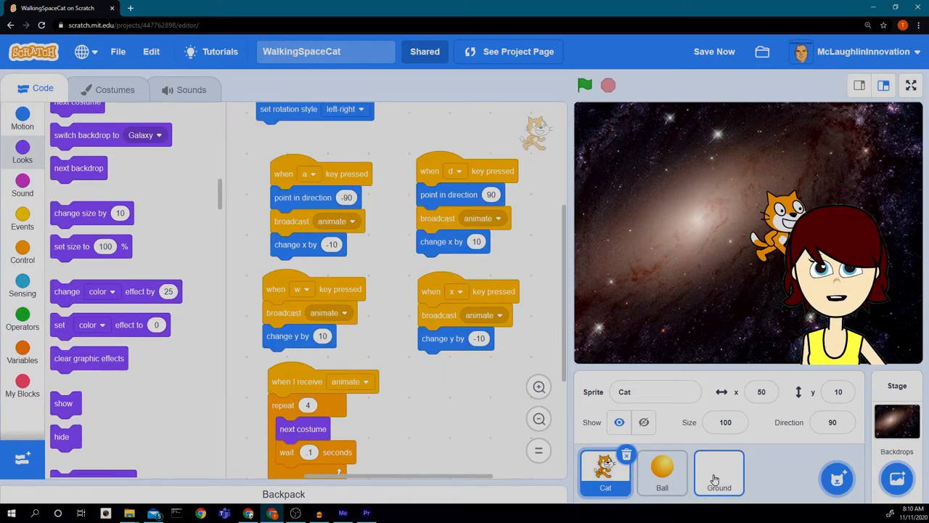
pyautogui.click(662, 472)
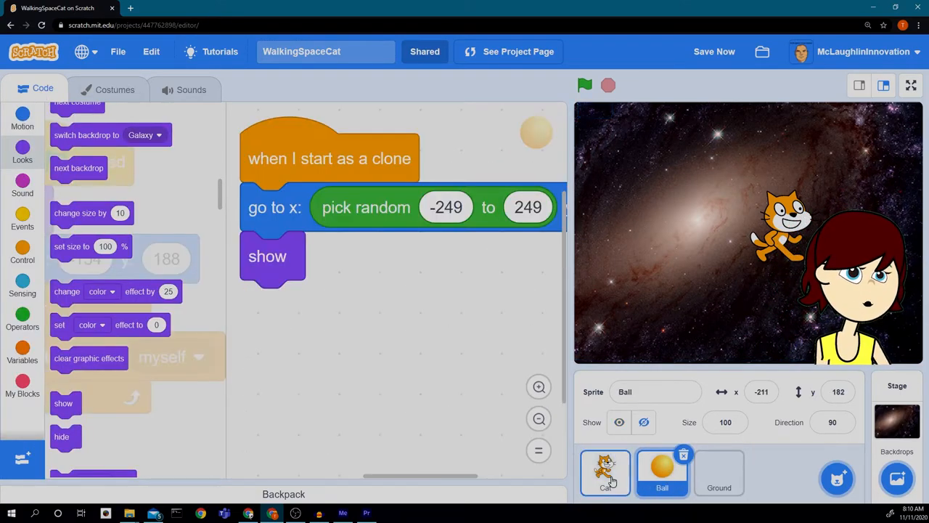
pyautogui.click(606, 471)
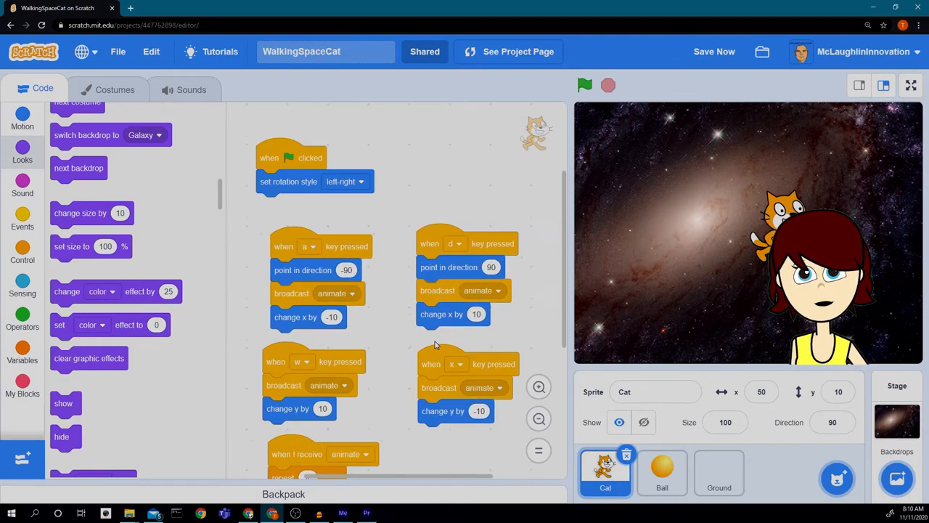
pyautogui.click(662, 473)
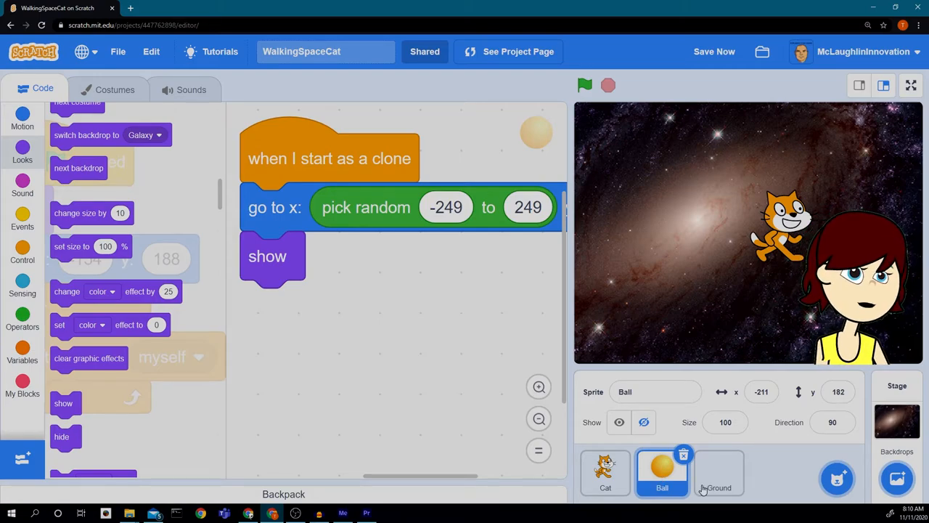
pyautogui.click(718, 473)
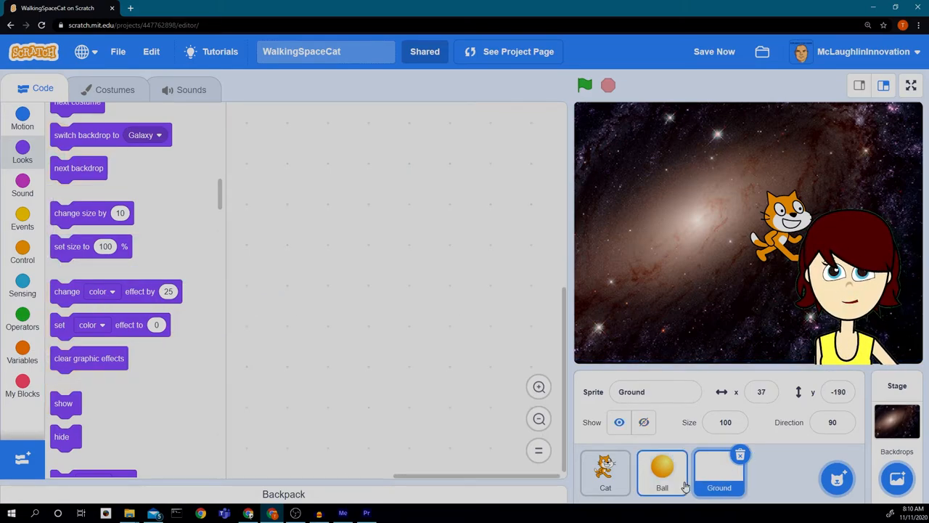
pyautogui.click(662, 471)
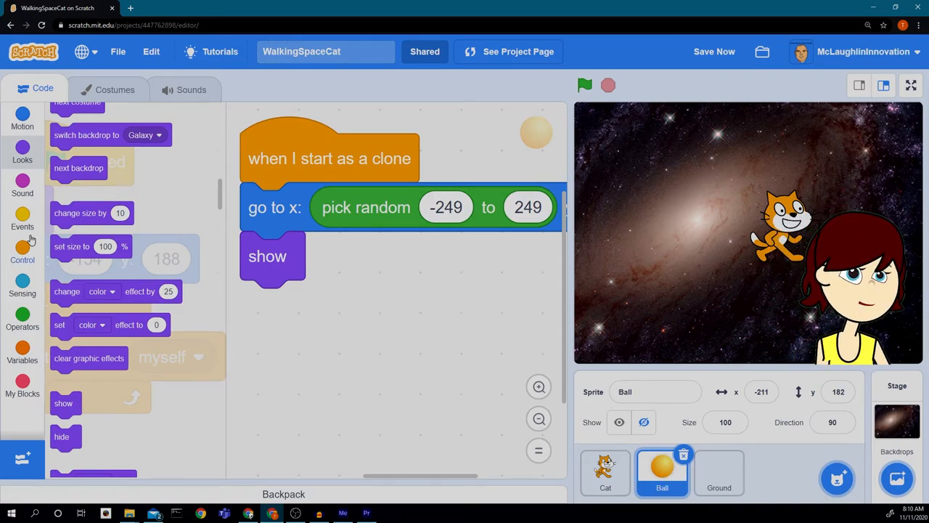
# Add a forever loop holding an empty if-then-else under the clone's 'show' block.
pyautogui.click(23, 250)
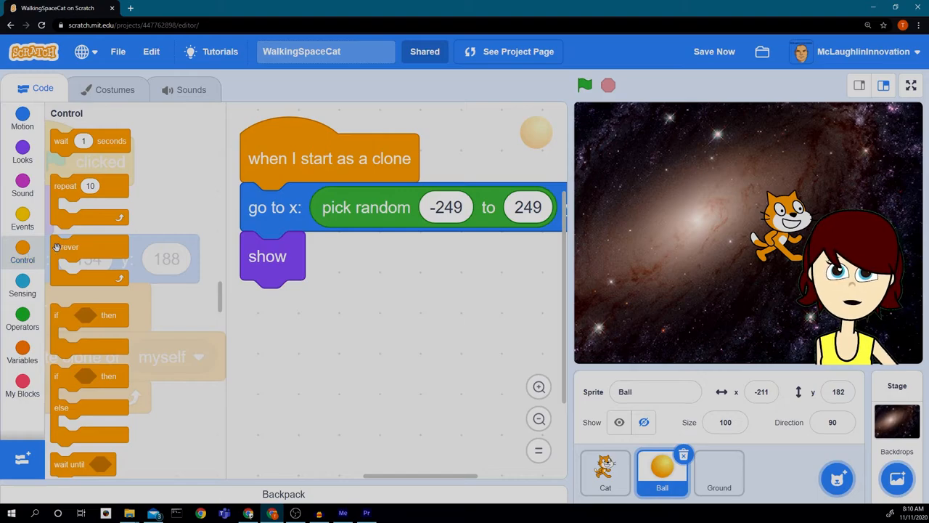
pyautogui.moveTo(67, 247); pyautogui.dragTo(305, 304)
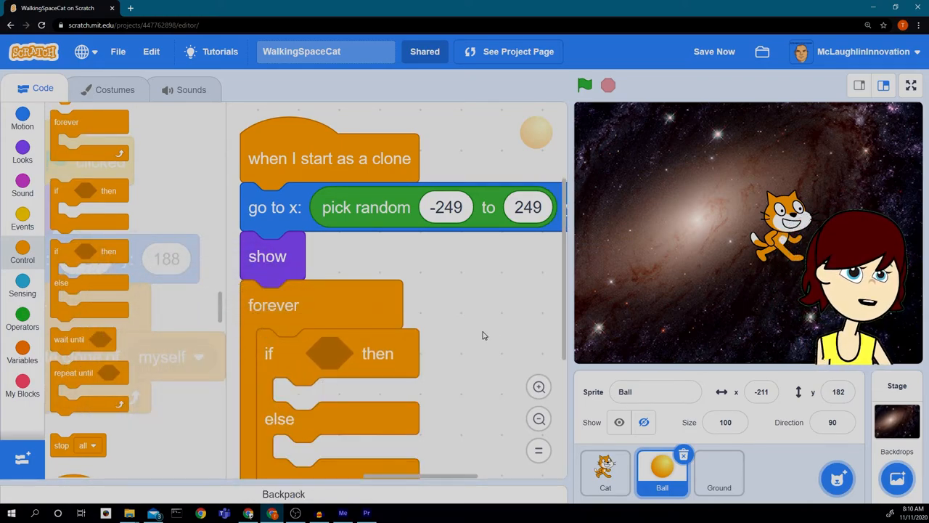
pyautogui.scroll(-3)
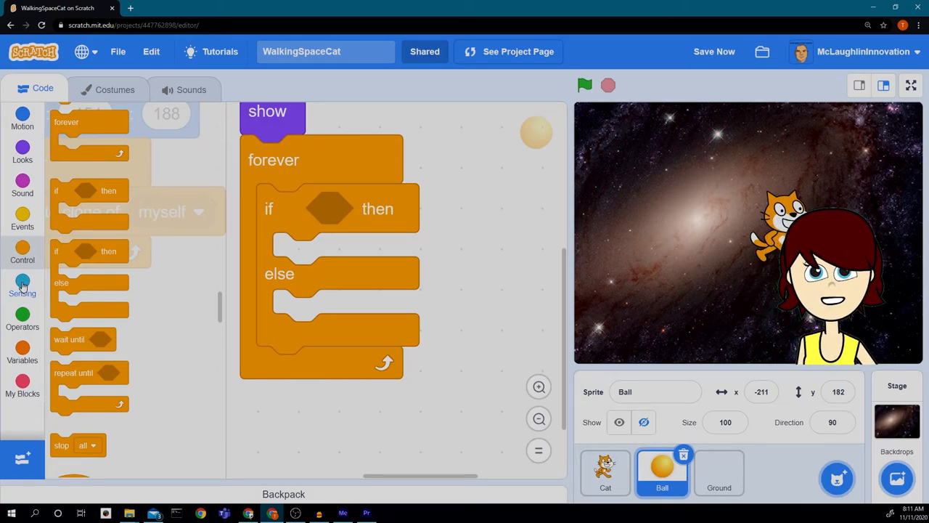
# Set the if condition to 'touching Ground?' using the Sensing touching block.
pyautogui.click(23, 278)
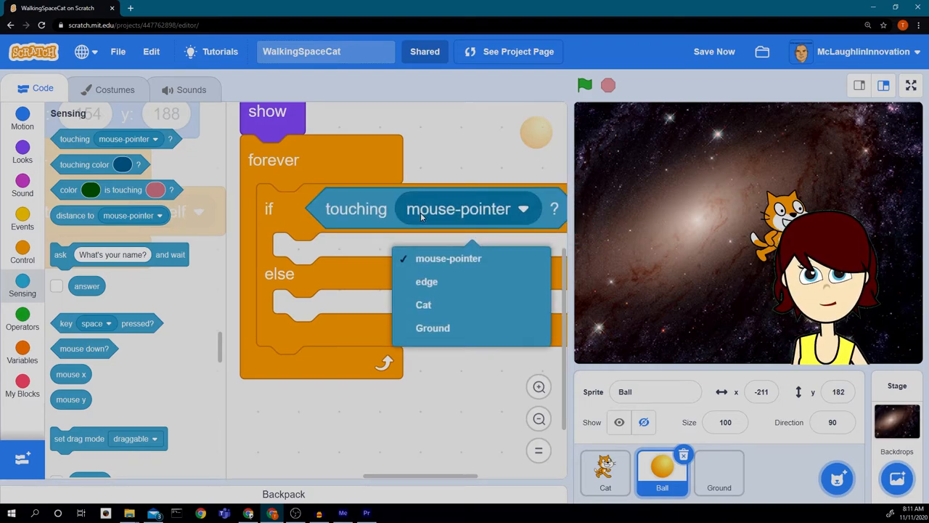
pyautogui.click(433, 328)
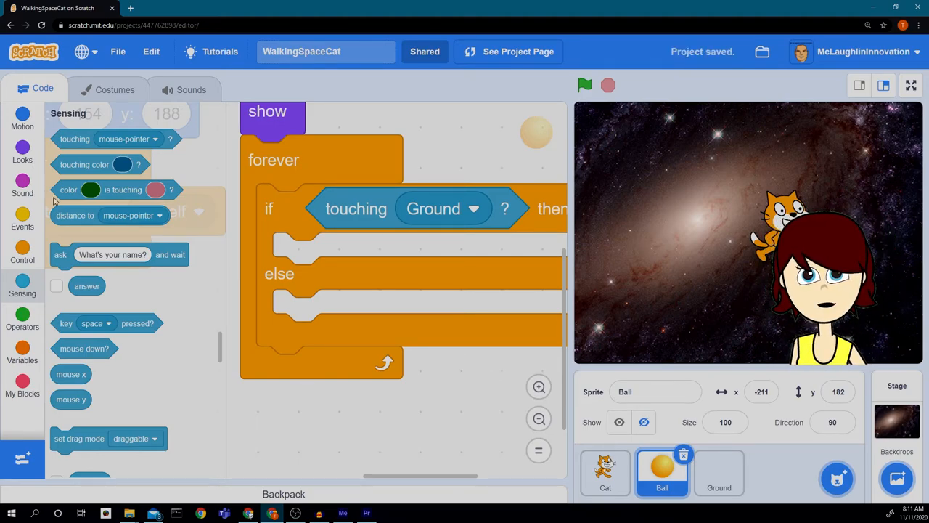
pyautogui.click(22, 180)
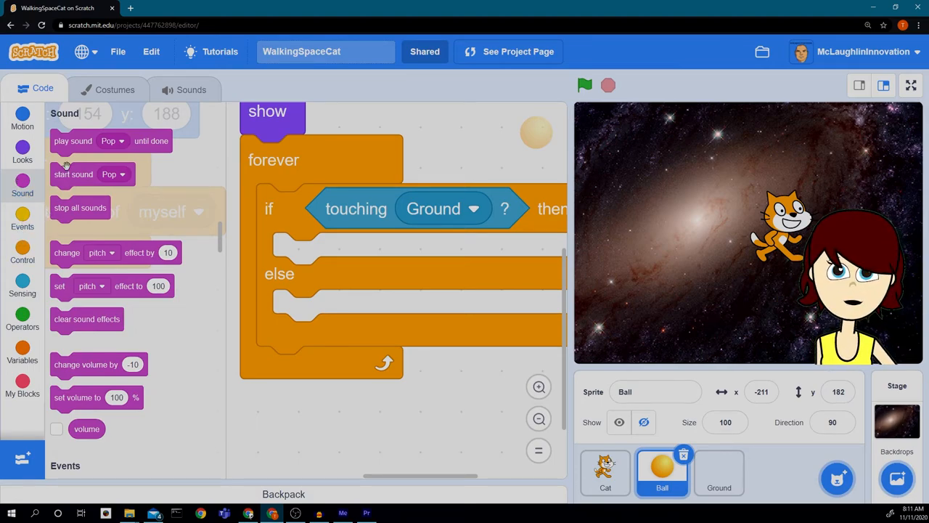
# Put 'start sound Boing' in the if branch, followed by 'delete this clone'.
pyautogui.moveTo(73, 174); pyautogui.dragTo(119, 191)
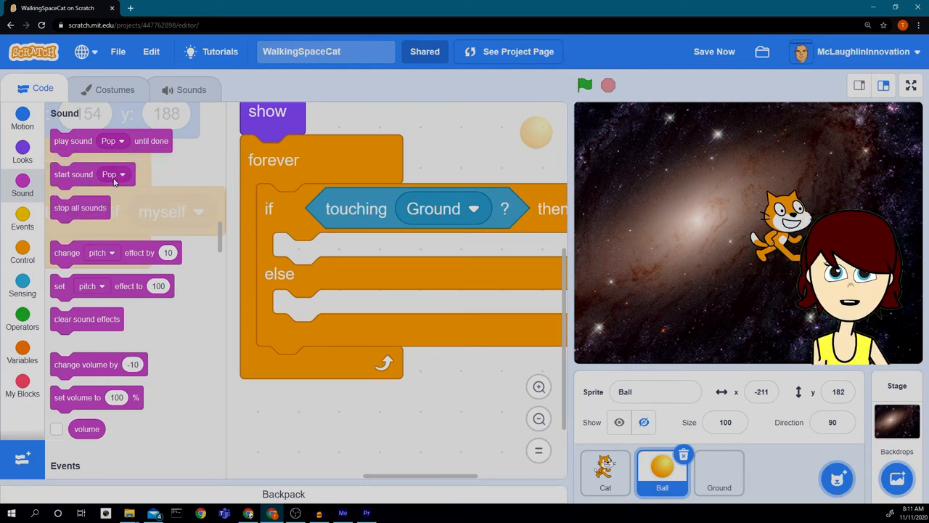
pyautogui.click(113, 174)
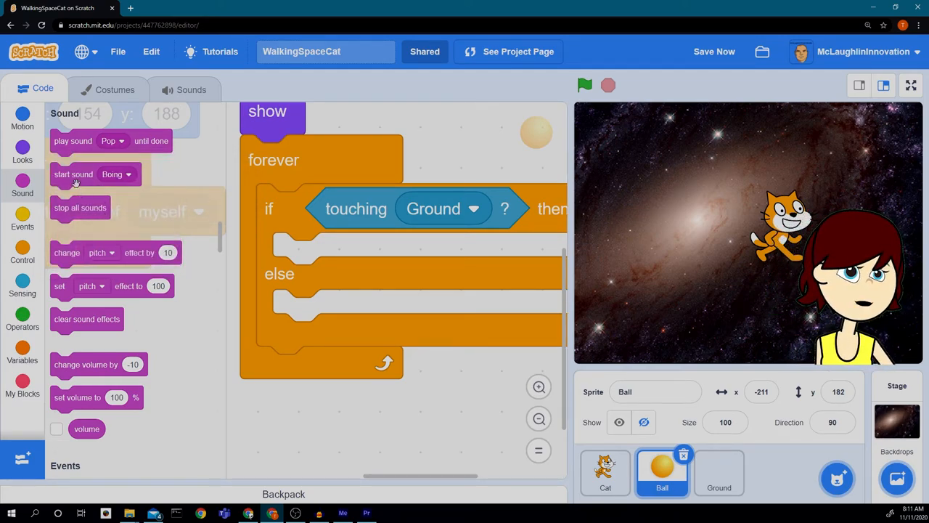
pyautogui.moveTo(72, 174); pyautogui.dragTo(296, 257)
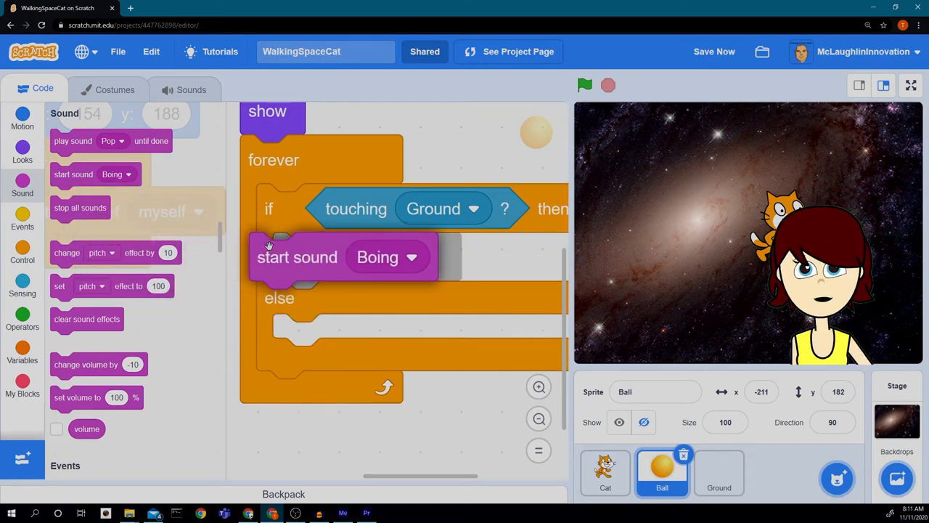
pyautogui.moveTo(296, 255); pyautogui.dragTo(319, 257)
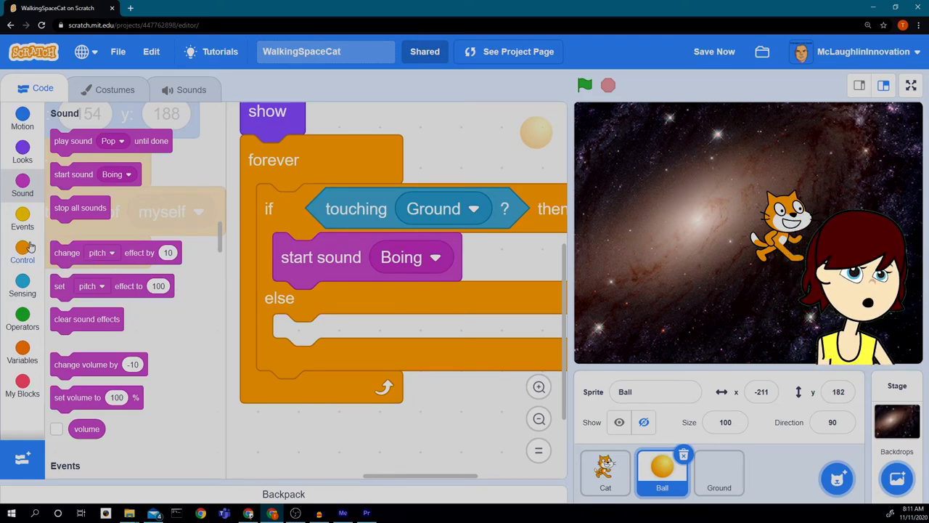
pyautogui.click(23, 247)
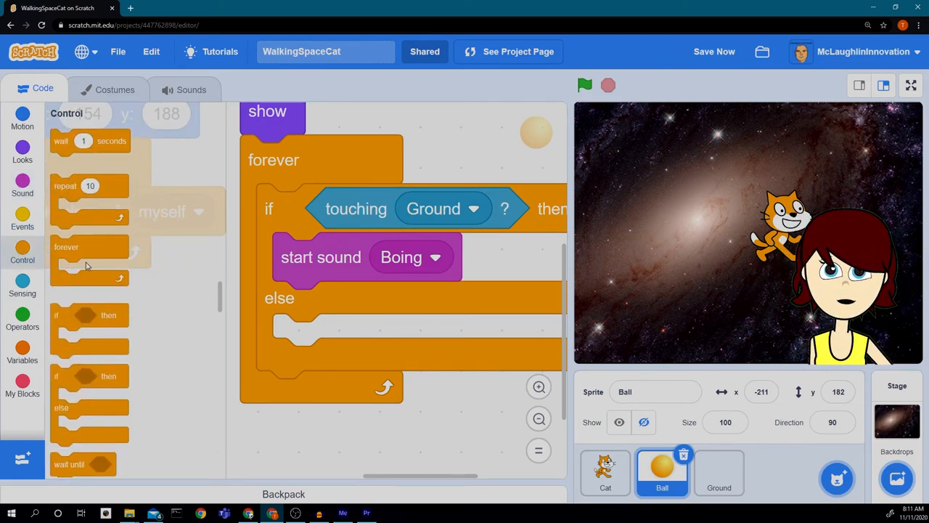
pyautogui.scroll(-3)
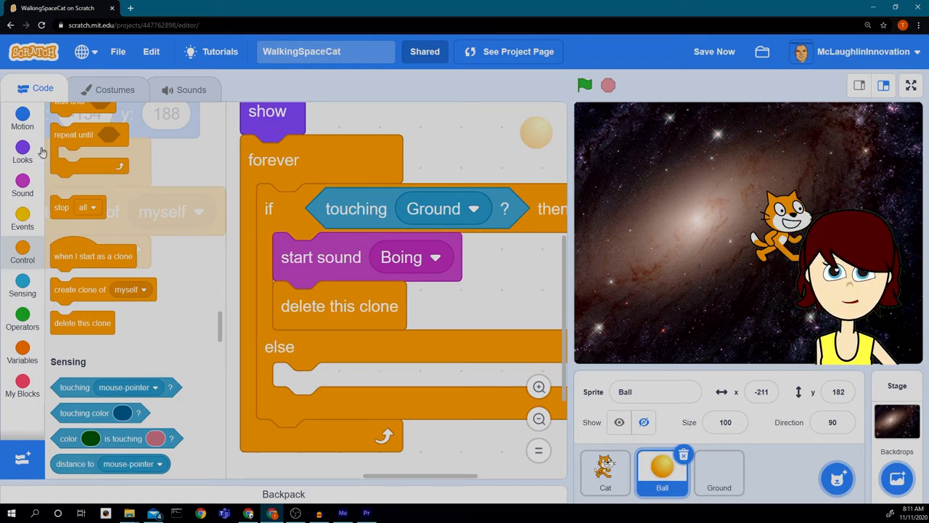
# Show the Motion palette with 'change y' and scroll to the top of the clone script.
pyautogui.click(22, 116)
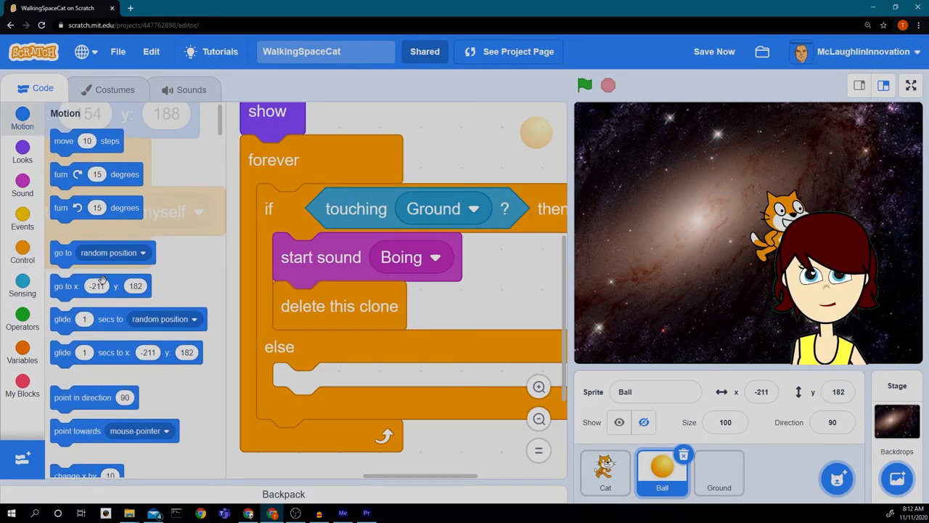
pyautogui.scroll(-3)
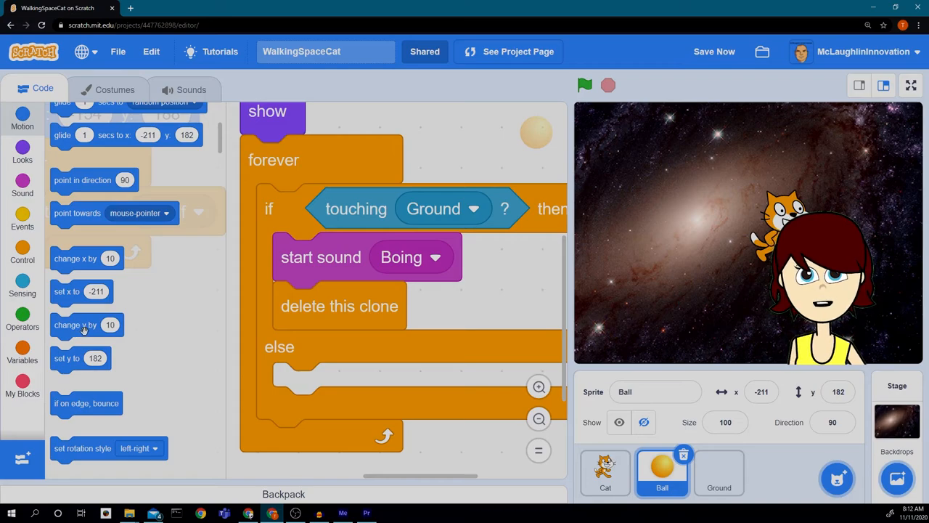
pyautogui.moveTo(75, 325); pyautogui.dragTo(325, 386)
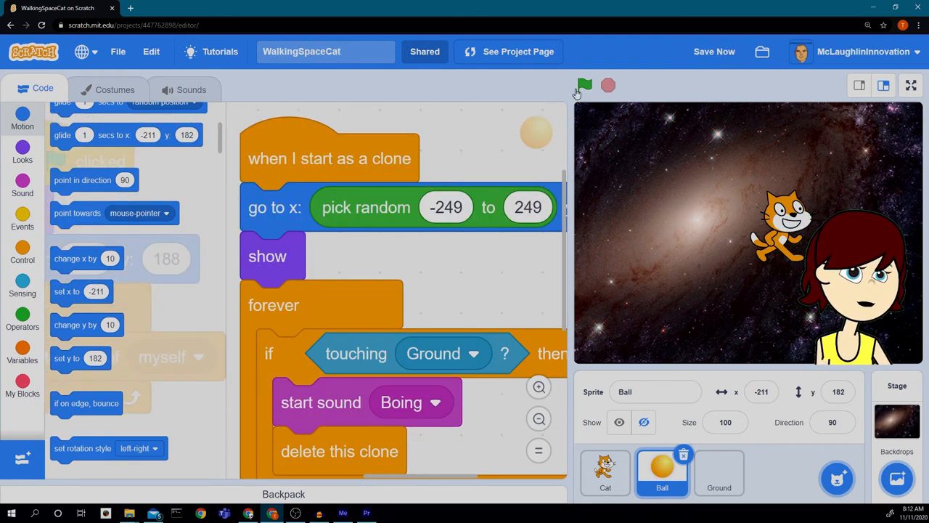
pyautogui.click(583, 84)
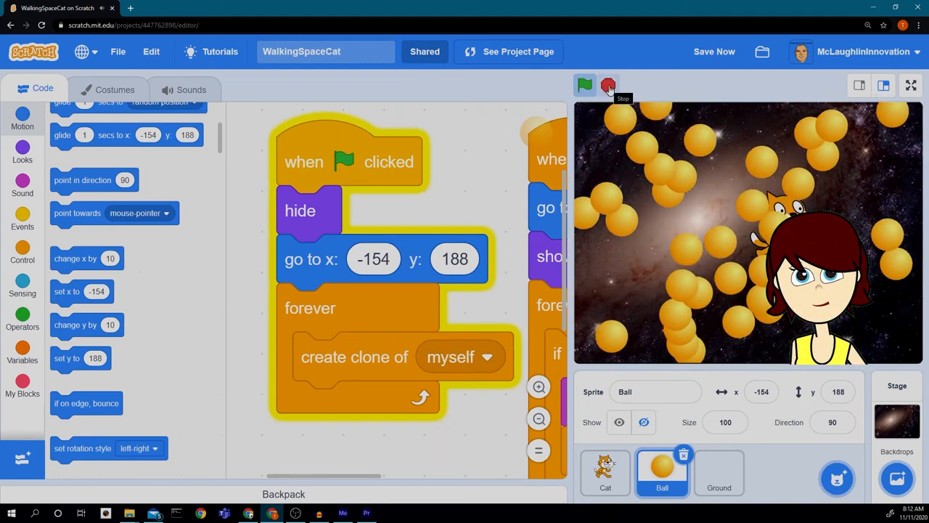
pyautogui.click(606, 84)
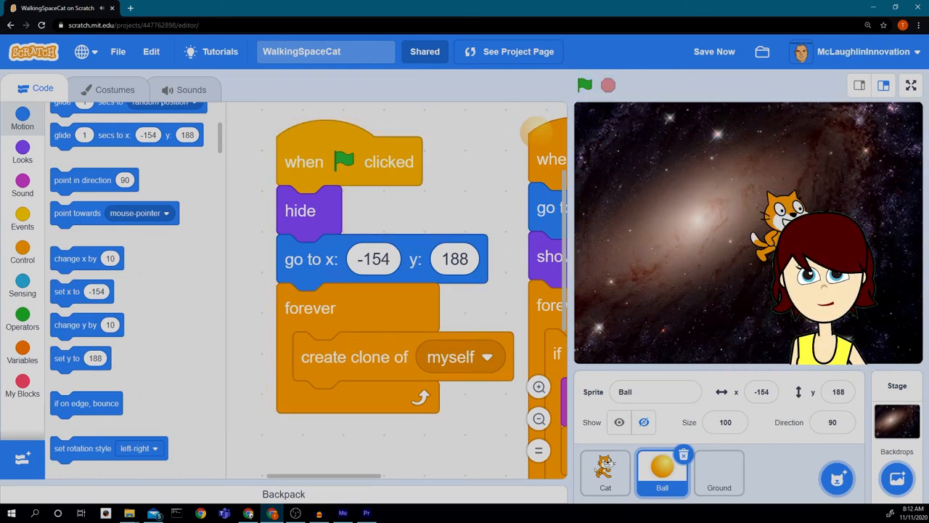